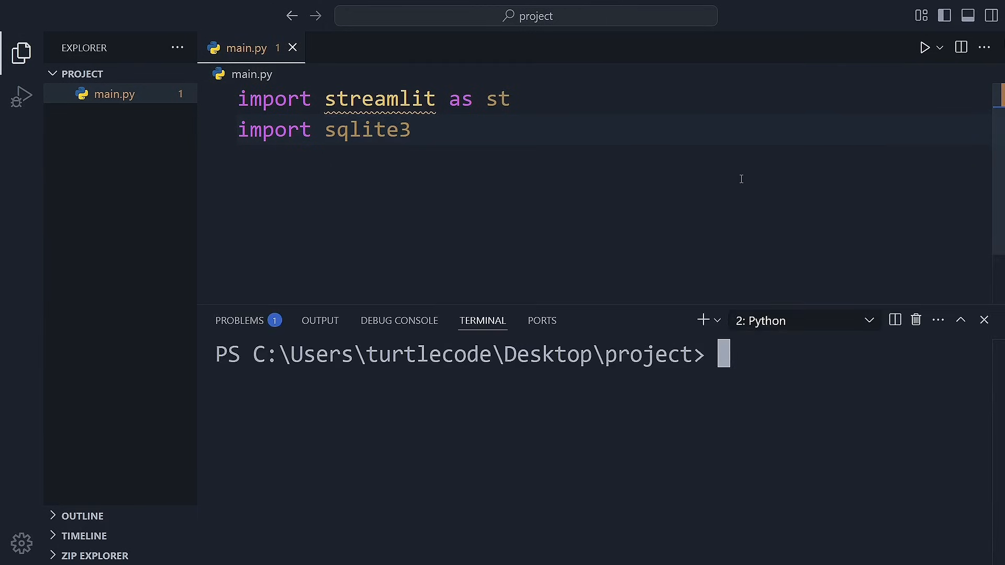
- Install the streamlit package with pip install streamlit in the terminal
type("pip install")
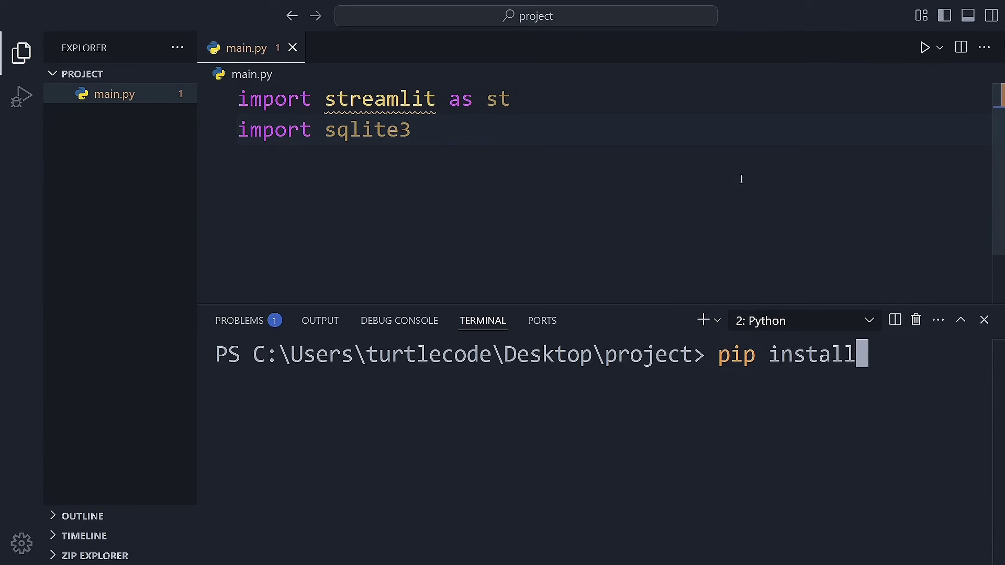
type("streamlit")
left_click(615, 191)
type("st.title(\"Add Name to Database")
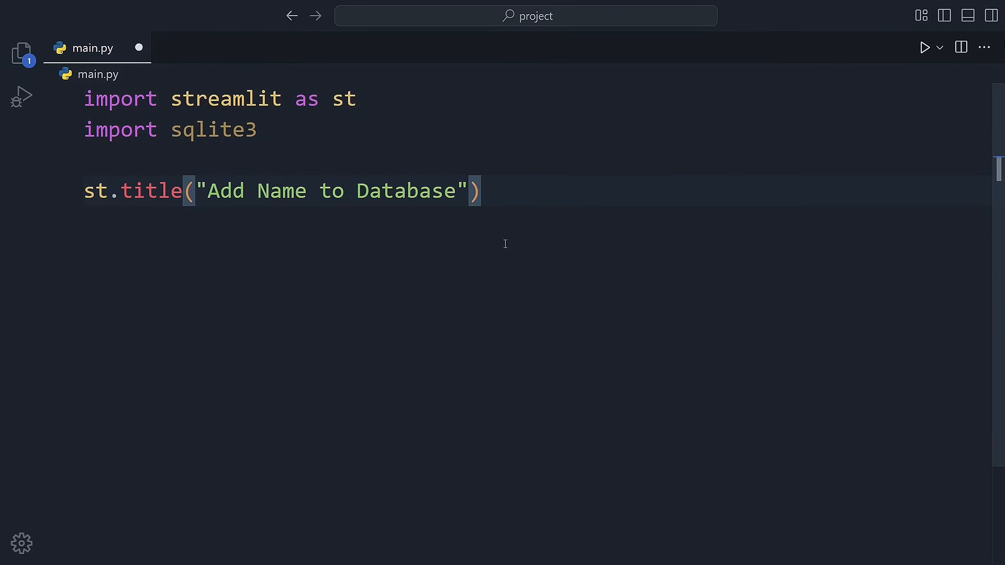
- Add name = st.text_input("Enter a name:") to main.py and save the file
type("name = st.text_input(\"Enter a name:\")")
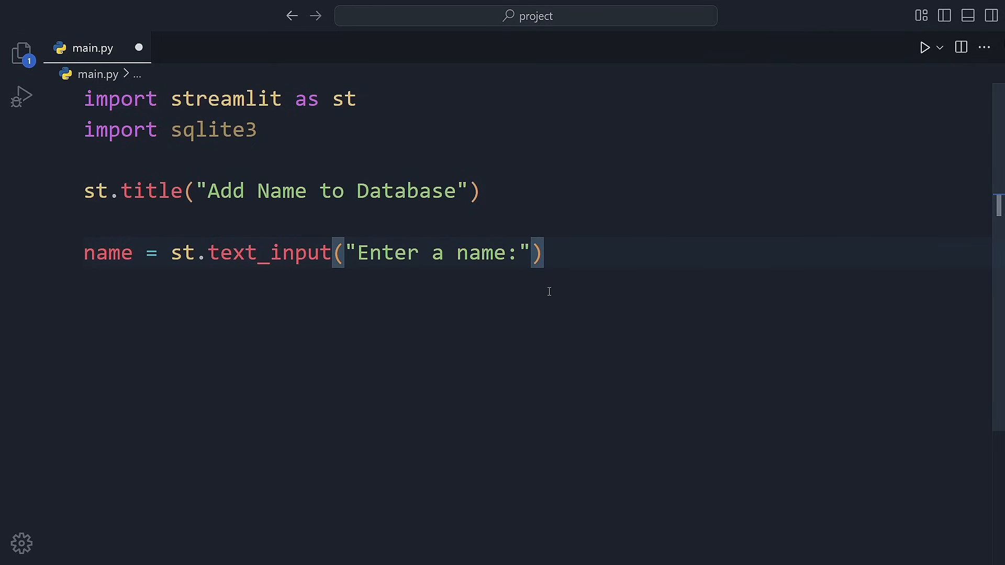
key("Ctrl+s")
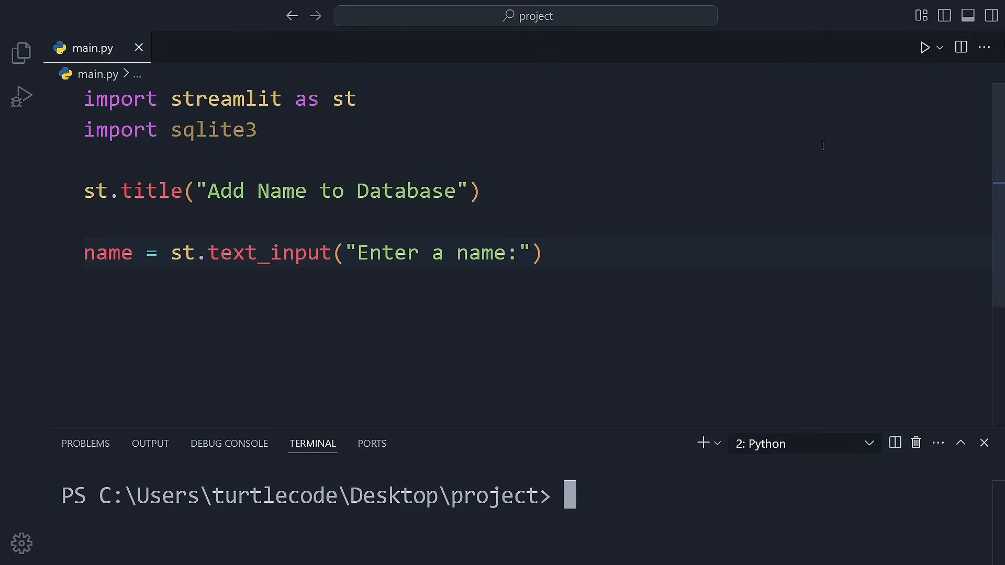
- Run python -m streamlit run .\main.py in the terminal
type("python -m")
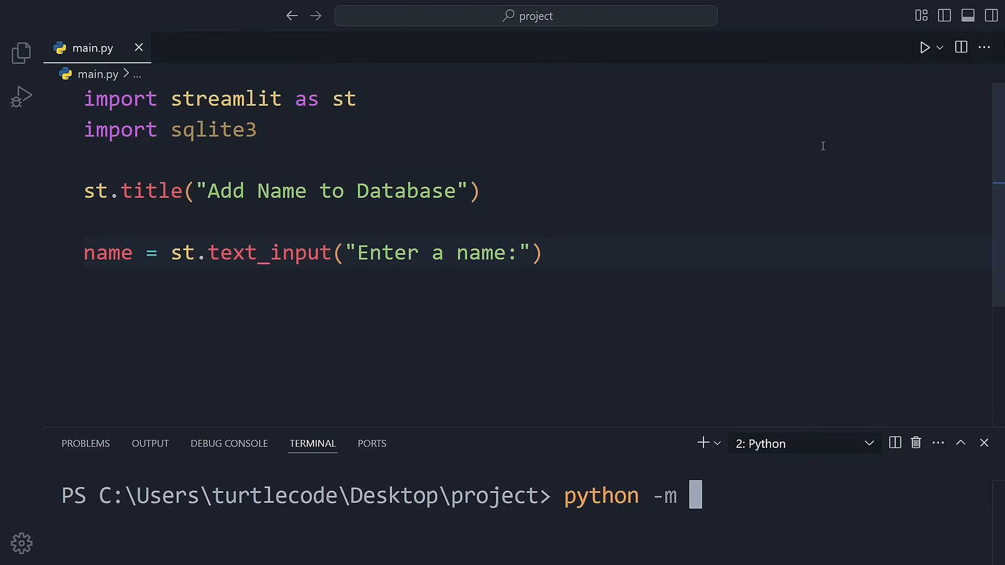
type("streamlit run .\\main.py")
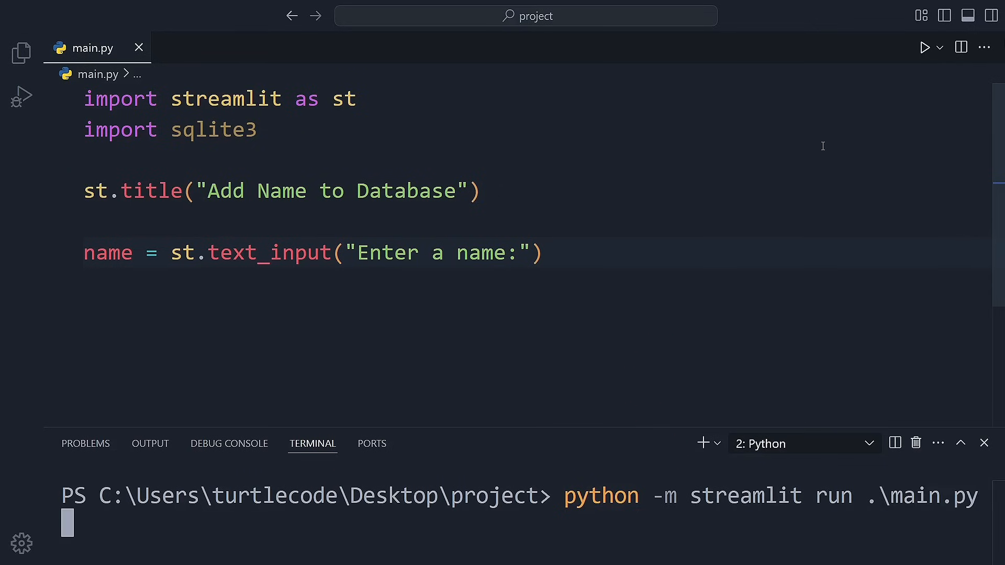
key("Enter")
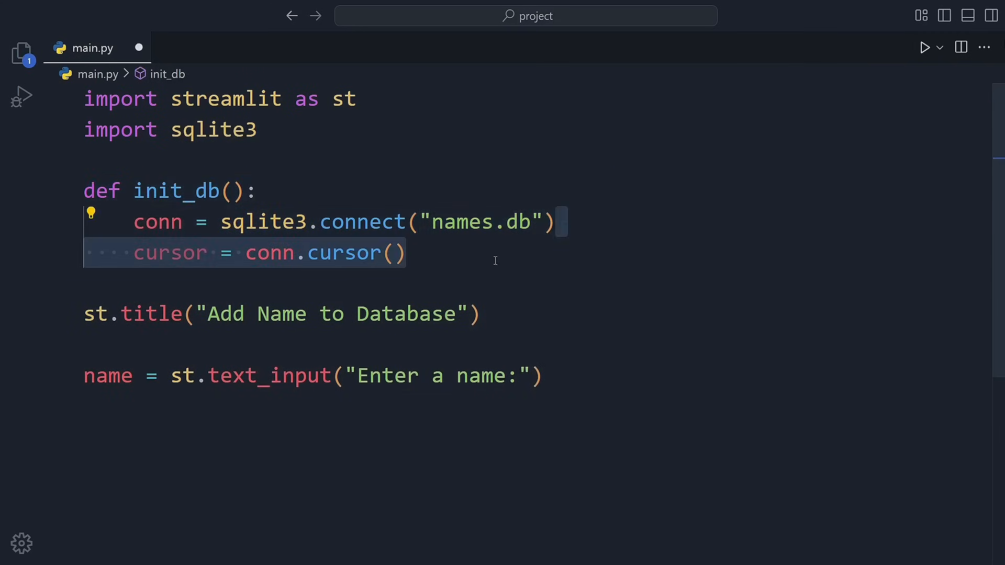
- Write init_db creating the people table with CREATE TABLE IF NOT EXISTS, calling it after the title
type("cursor.execute(\"CREATE TABLE IF NOT EXISTS people \\")
type("init_db()")
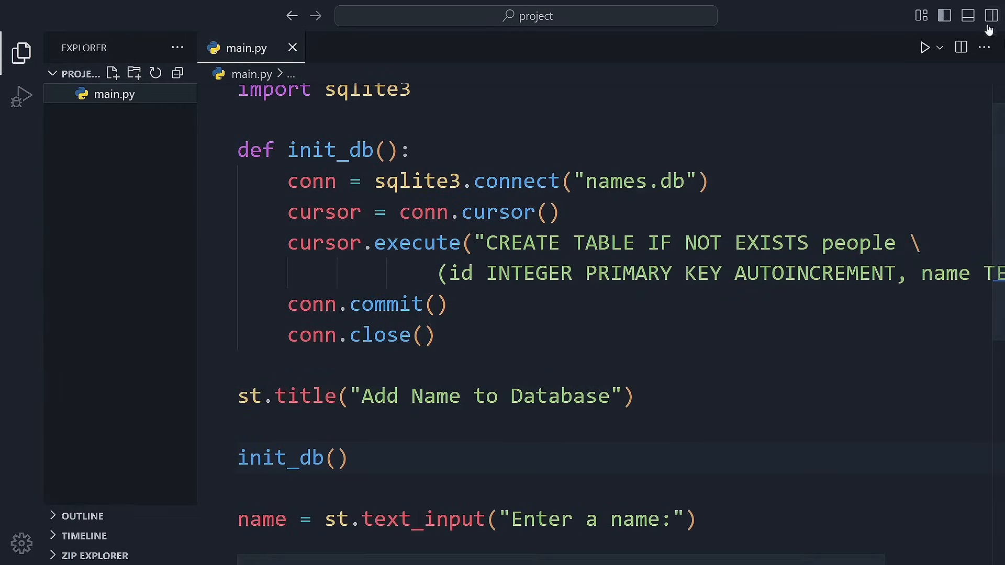
- Clear the terminal, rerun the Streamlit app, and confirm names.db appears in the Explorer
left_click(968, 15)
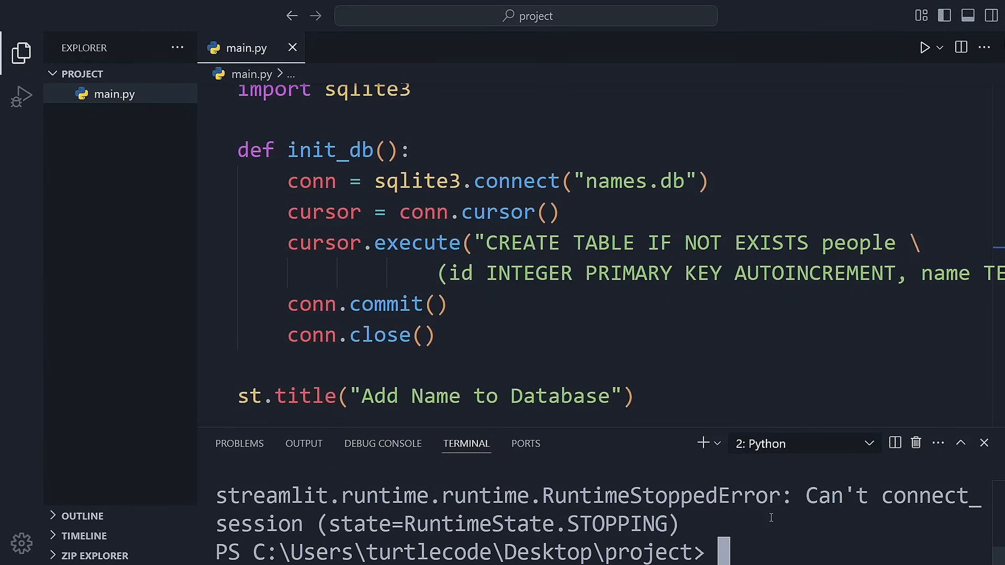
type("clear")
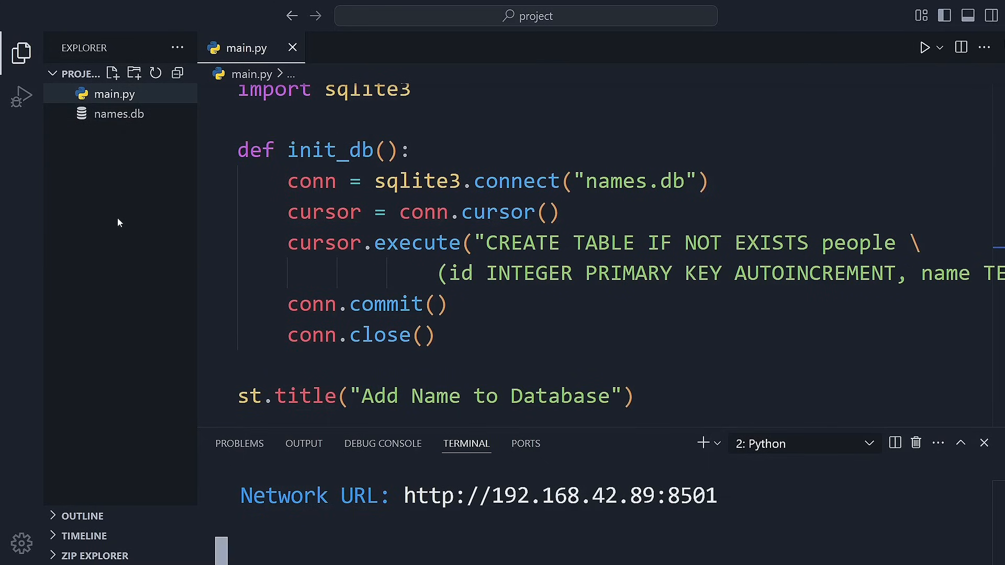
left_click(20, 49)
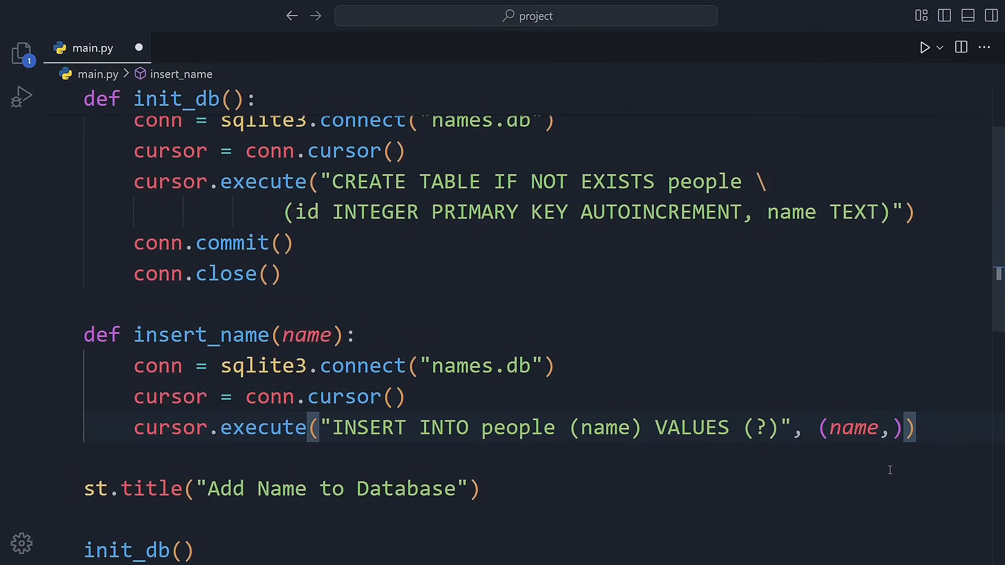
- Add insert_name with an INSERT INTO people query and a Save button showing "Name saved successfully."
type("conn.commit()")
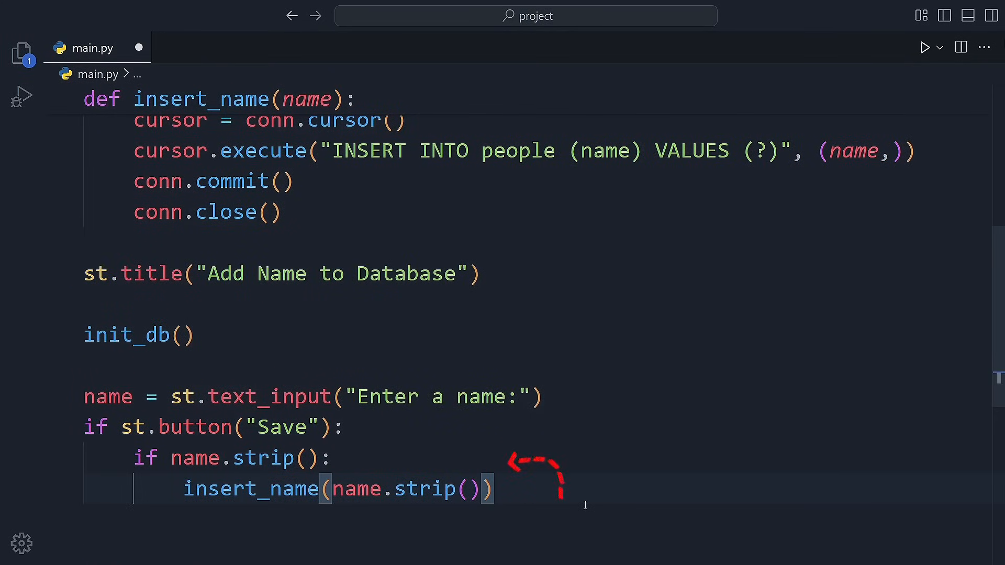
type("st.success(\"Name saved successfully.\")")
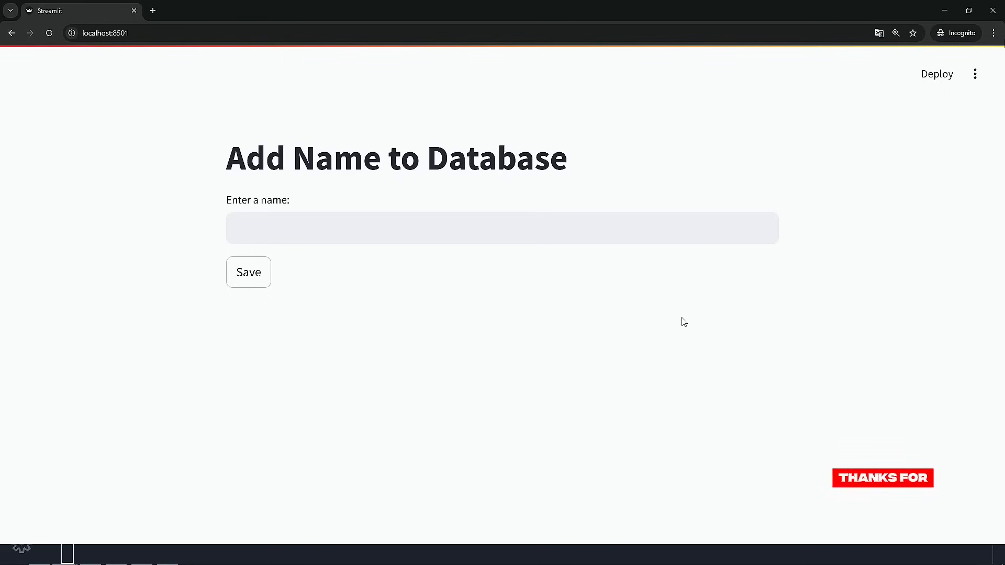
- Save the name 'scofield' in the app, then start typing another name
type("sco")
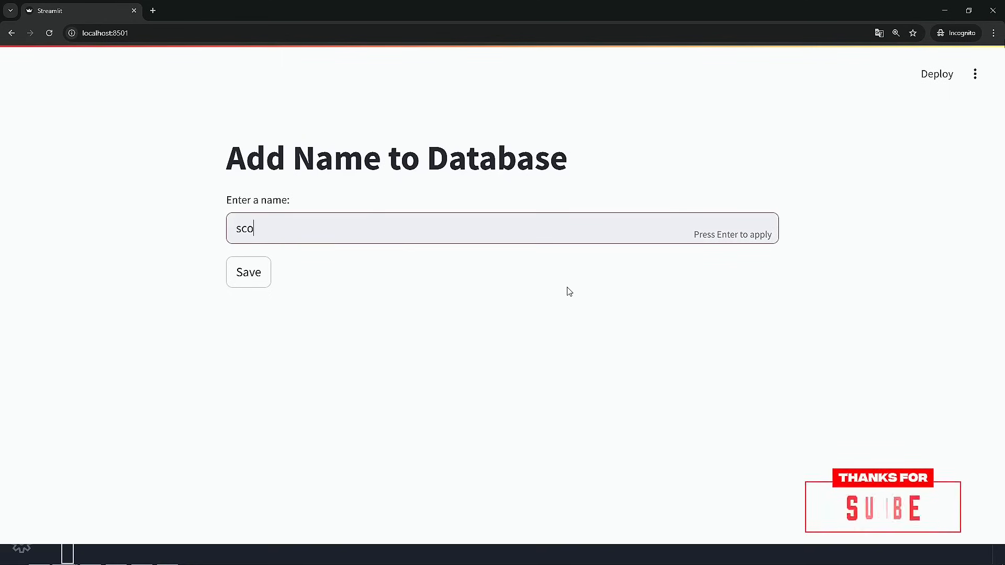
type("field")
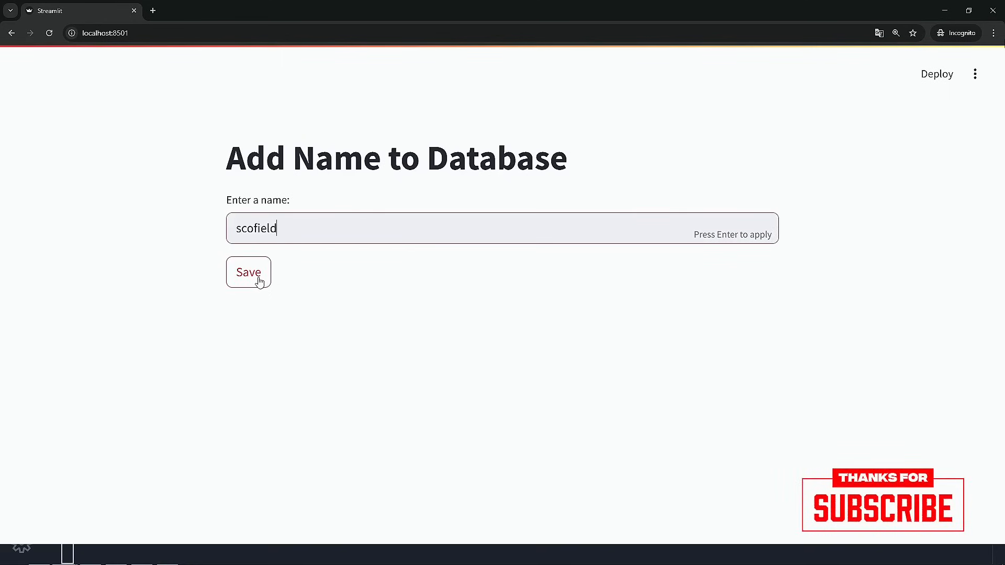
left_click(248, 272)
type("abruzzi")
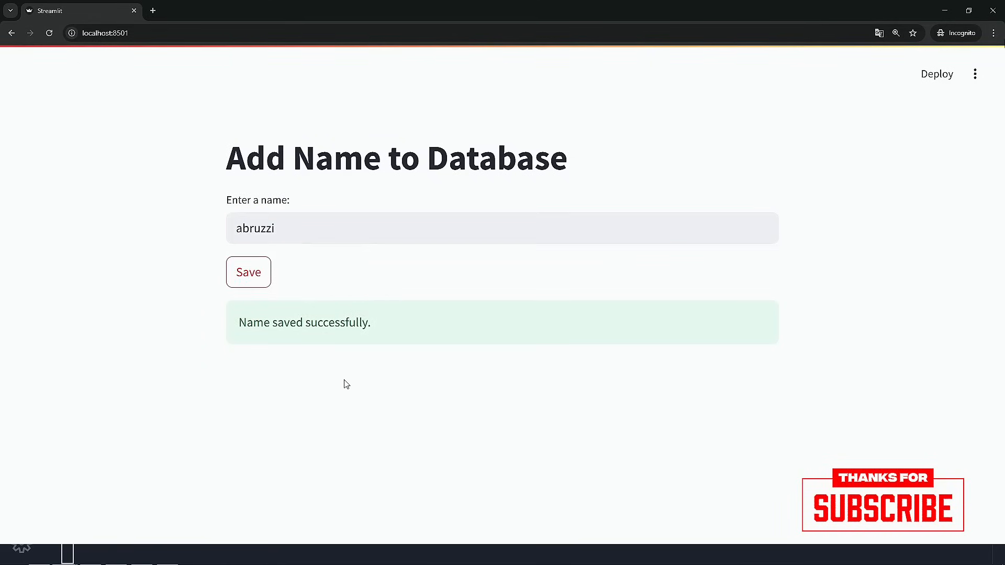
type("sar")
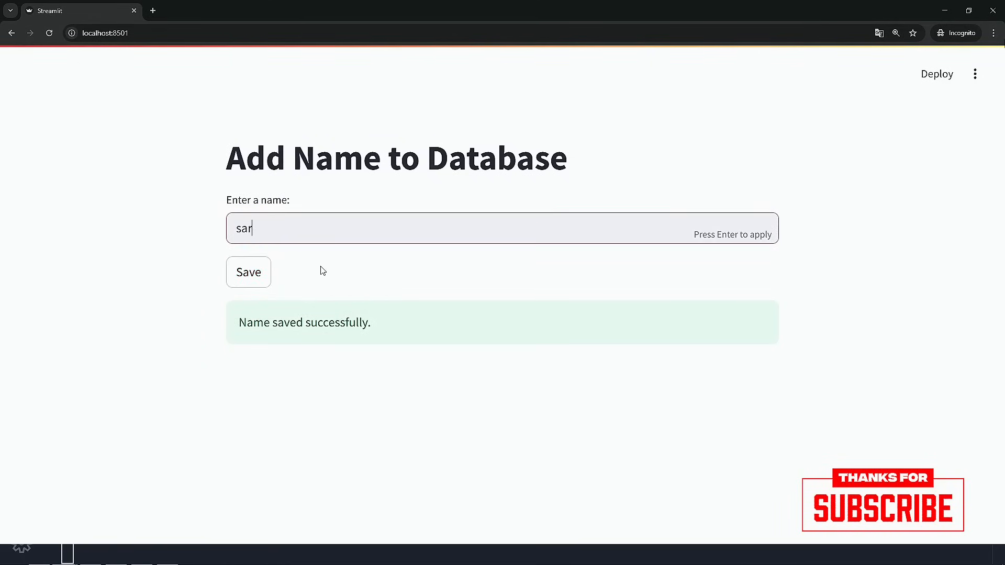